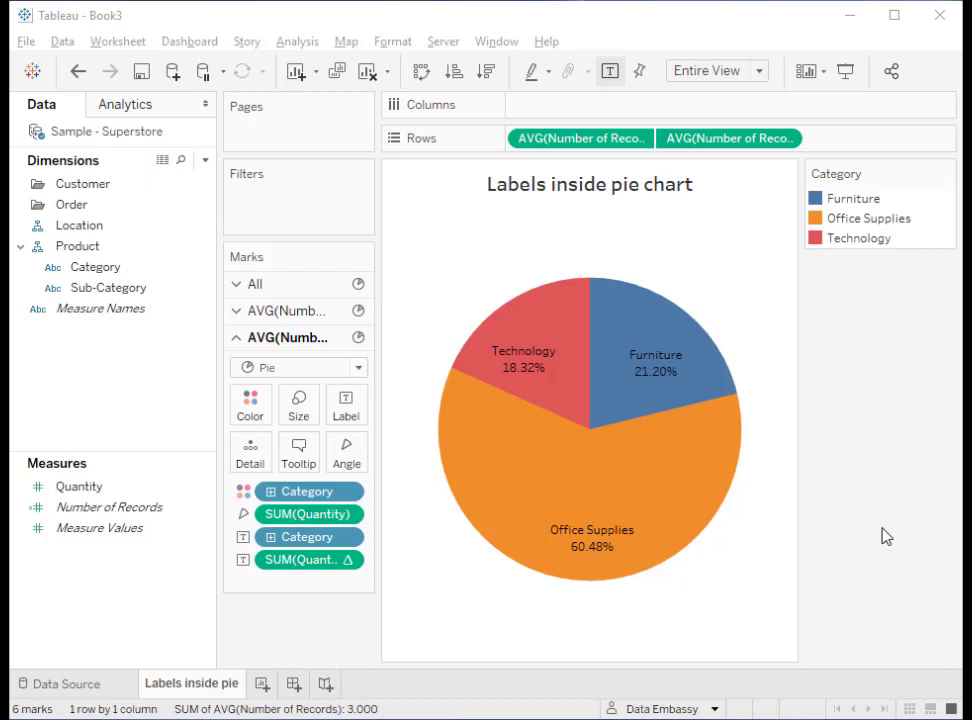
pyautogui.moveTo(841, 557)
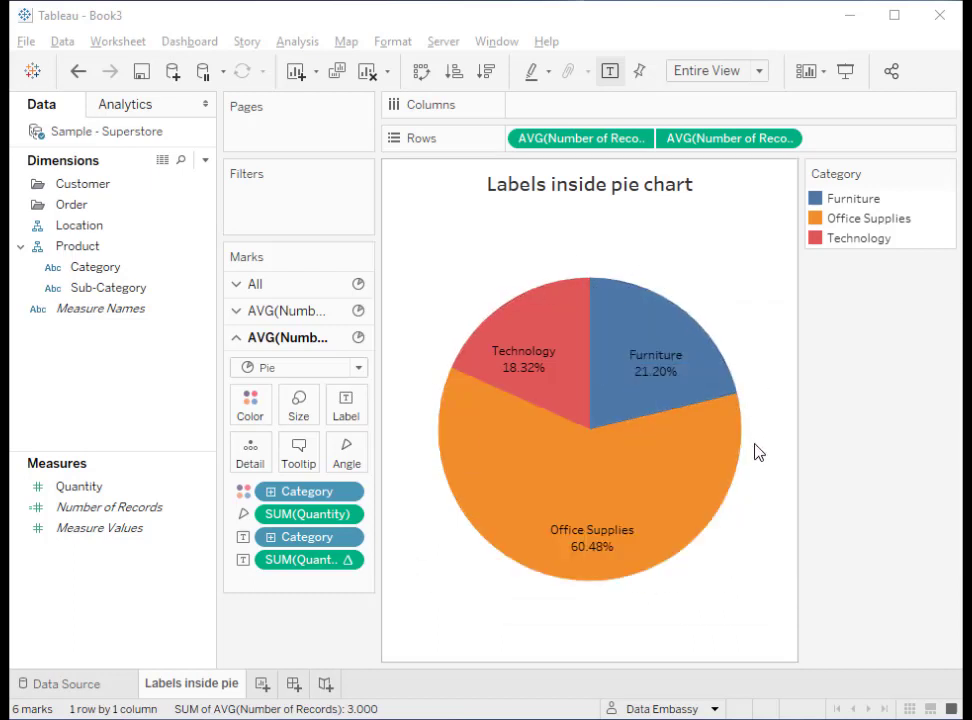
pyautogui.moveTo(470, 296)
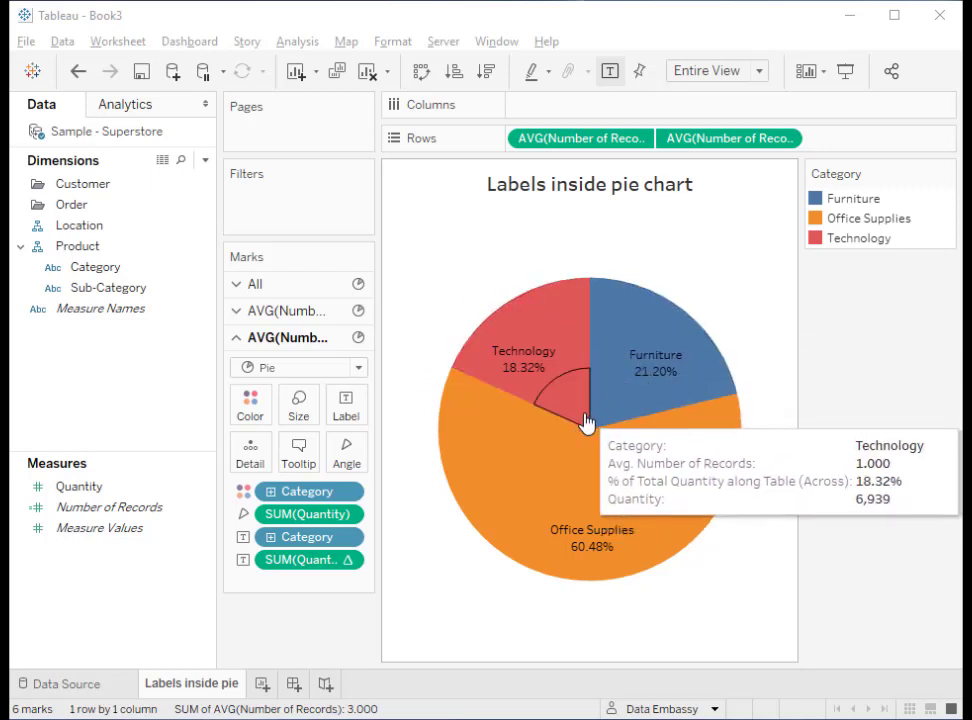
pyautogui.moveTo(610, 415)
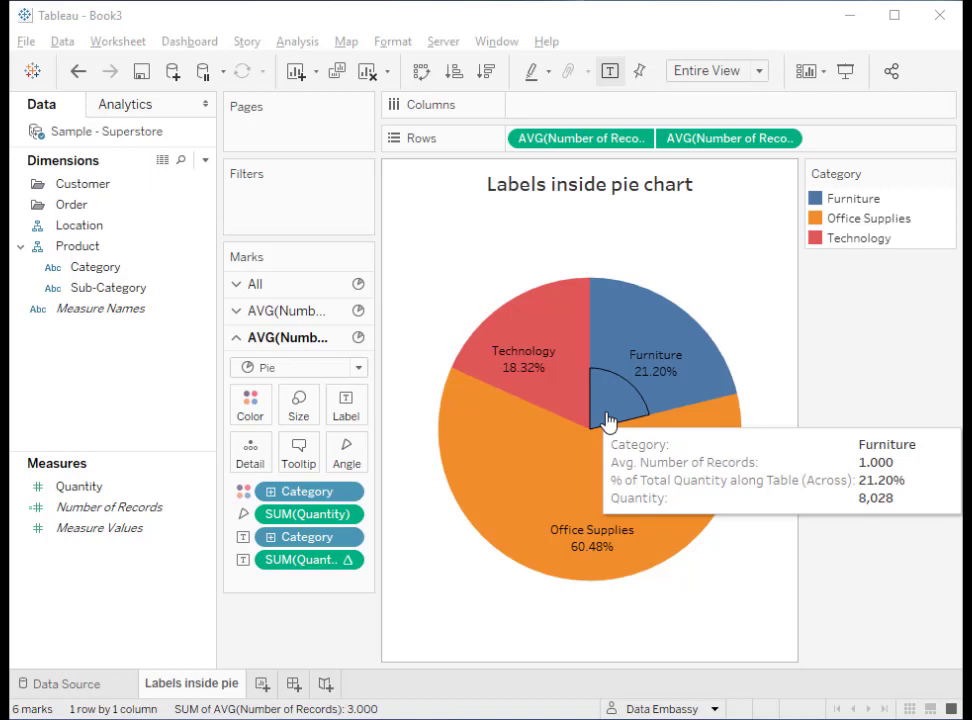
pyautogui.moveTo(560, 460)
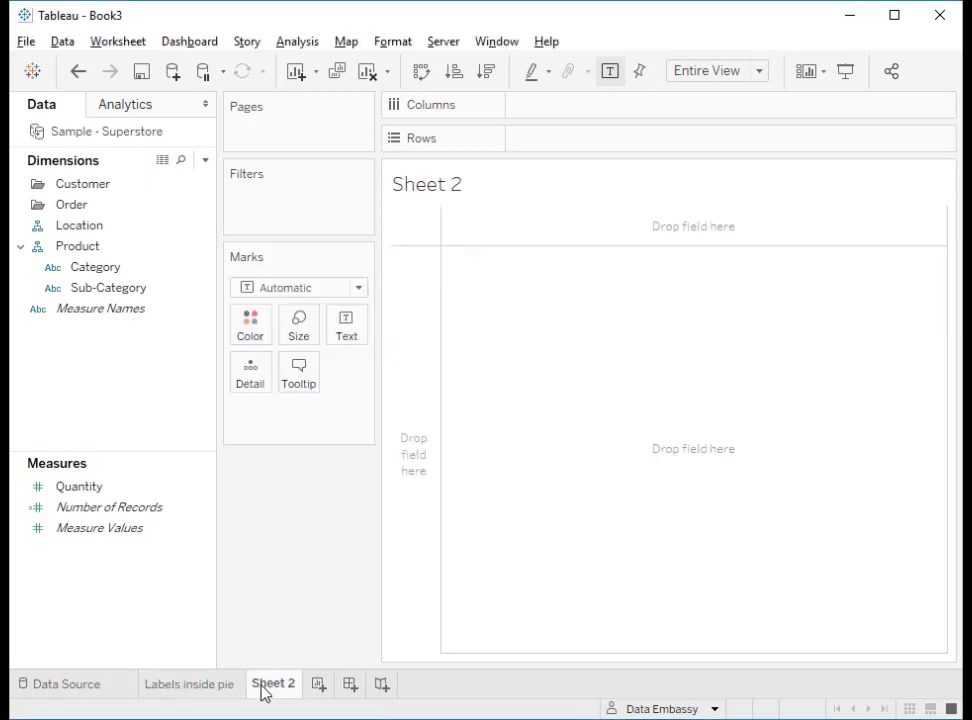
# - Make Sheet 2 a Pie mark with Quantity driving slice angles, fit to Entire View
pyautogui.click(299, 287)
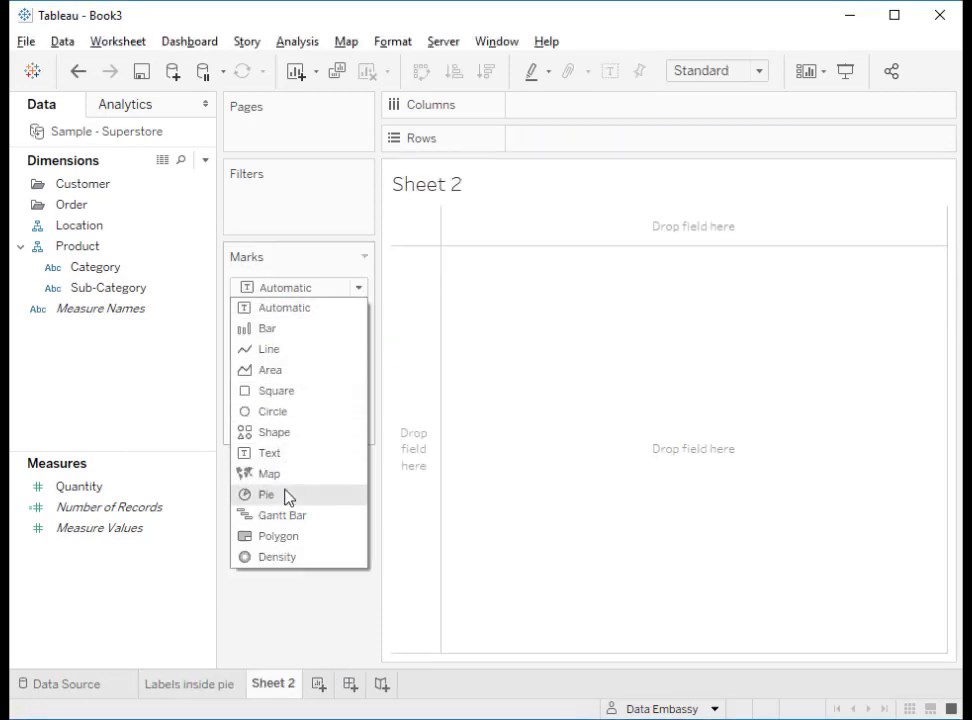
pyautogui.click(266, 494)
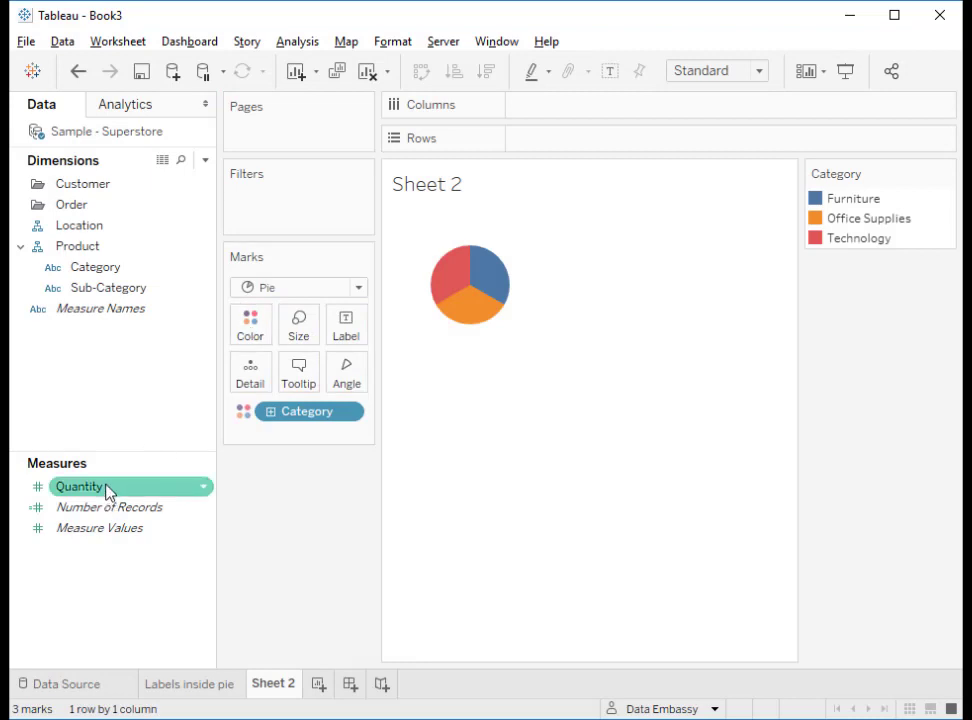
pyautogui.moveTo(80, 486); pyautogui.dragTo(346, 371)
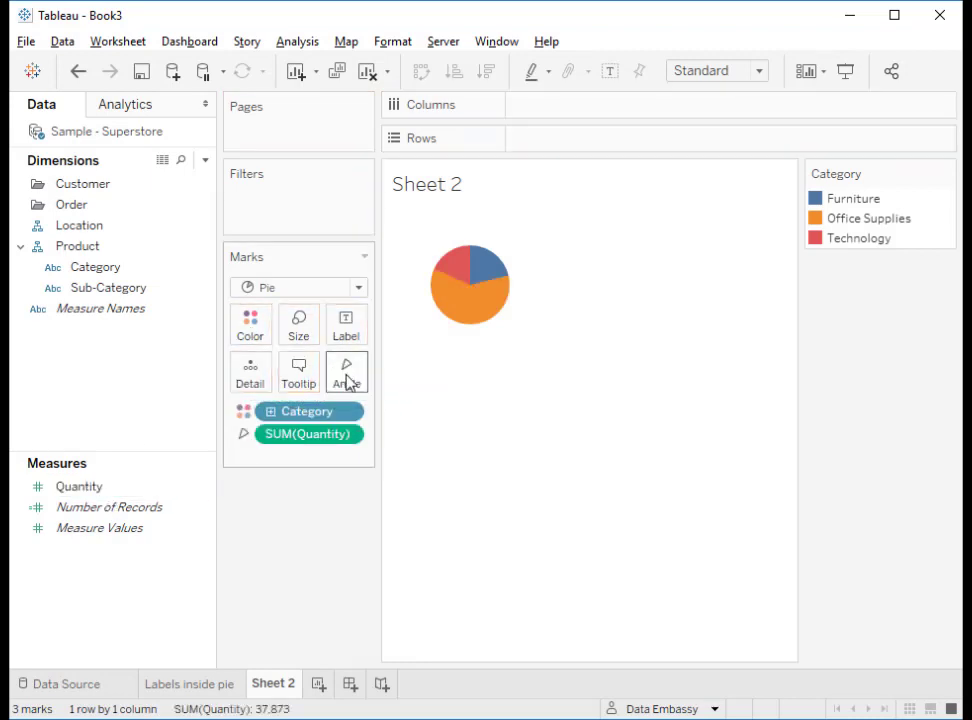
pyautogui.click(346, 371)
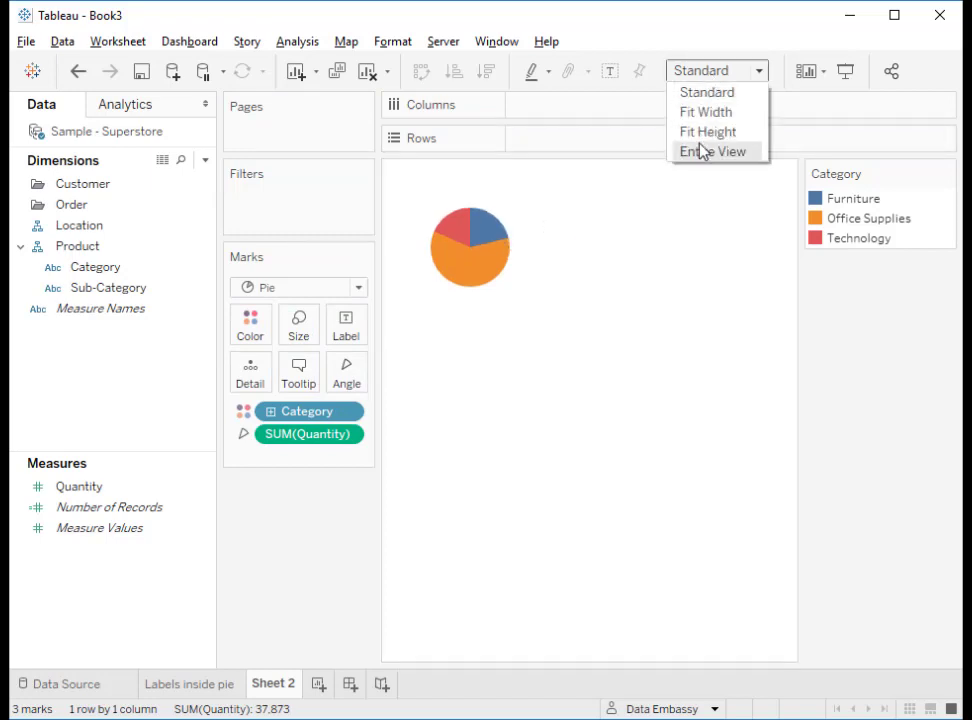
pyautogui.click(712, 151)
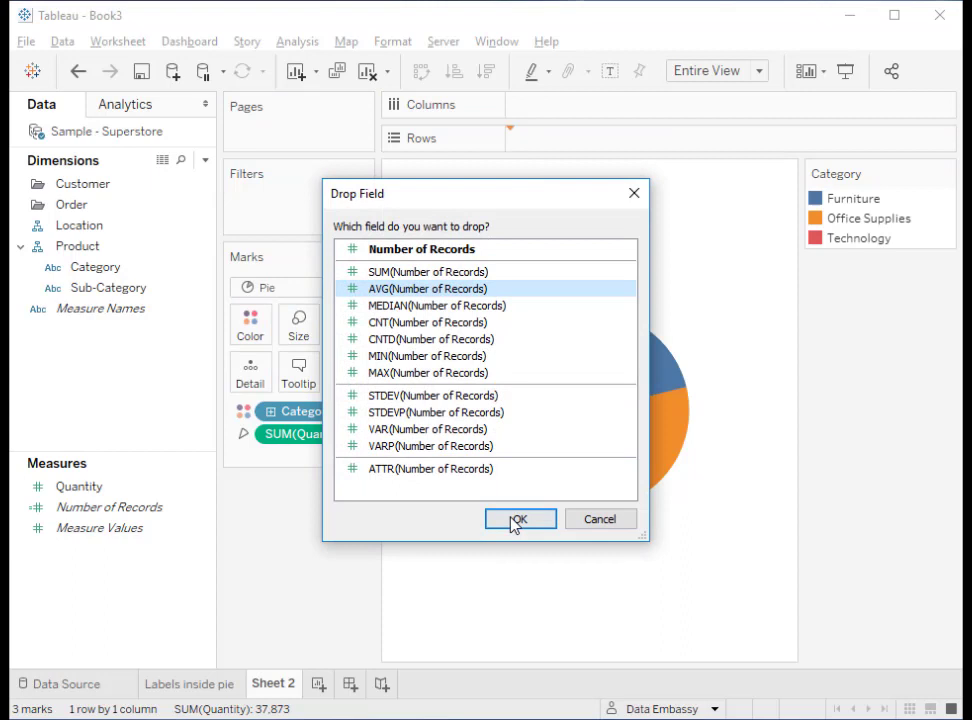
# - Confirm AVG as the aggregation for Number of Records on Rows
pyautogui.click(519, 519)
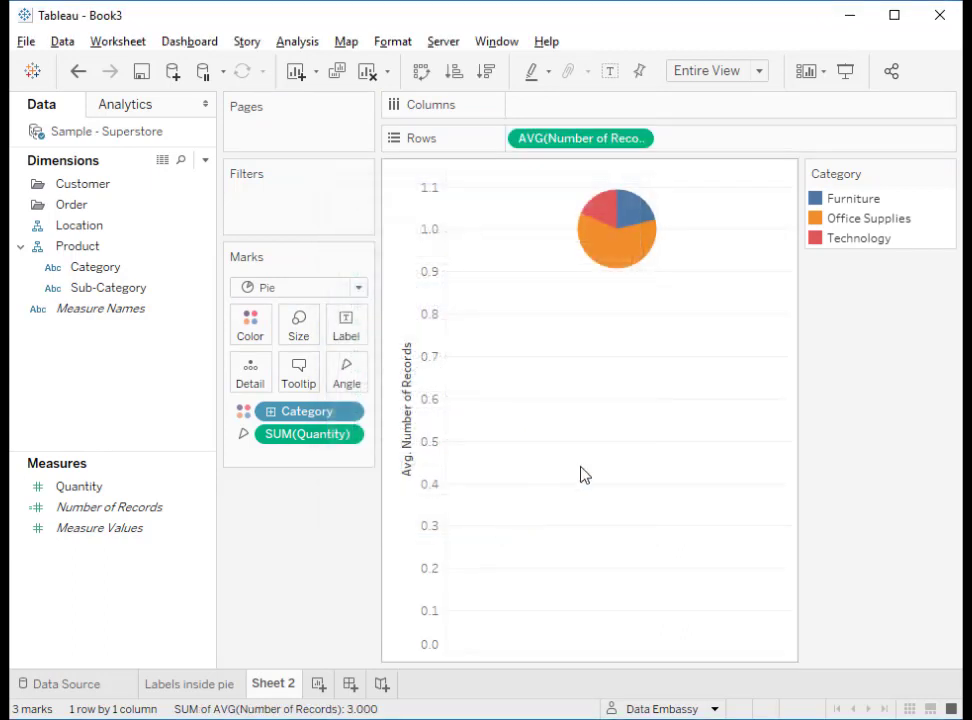
pyautogui.moveTo(580, 138)
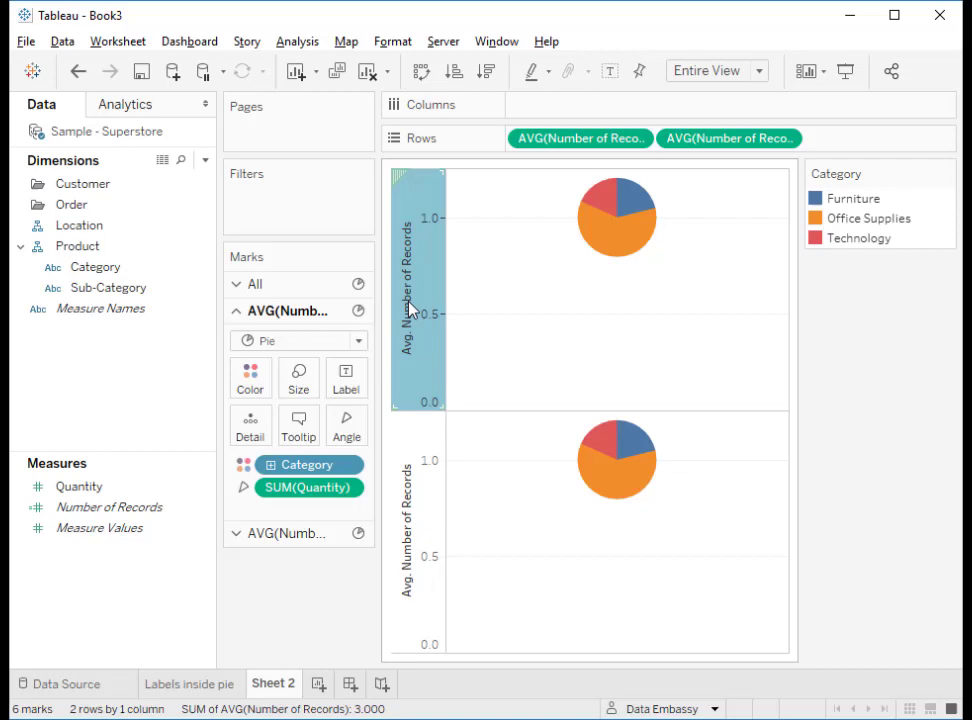
# - Turn off Include zero on the top pie's axis, then select the other AVG marks card
pyautogui.doubleClick(407, 310)
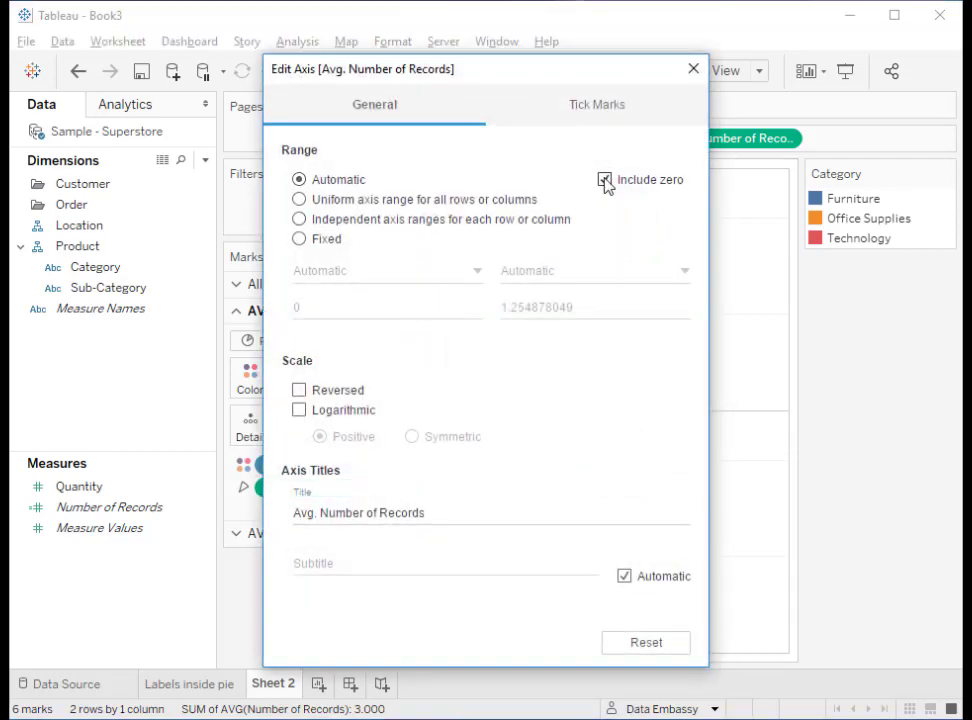
pyautogui.click(605, 179)
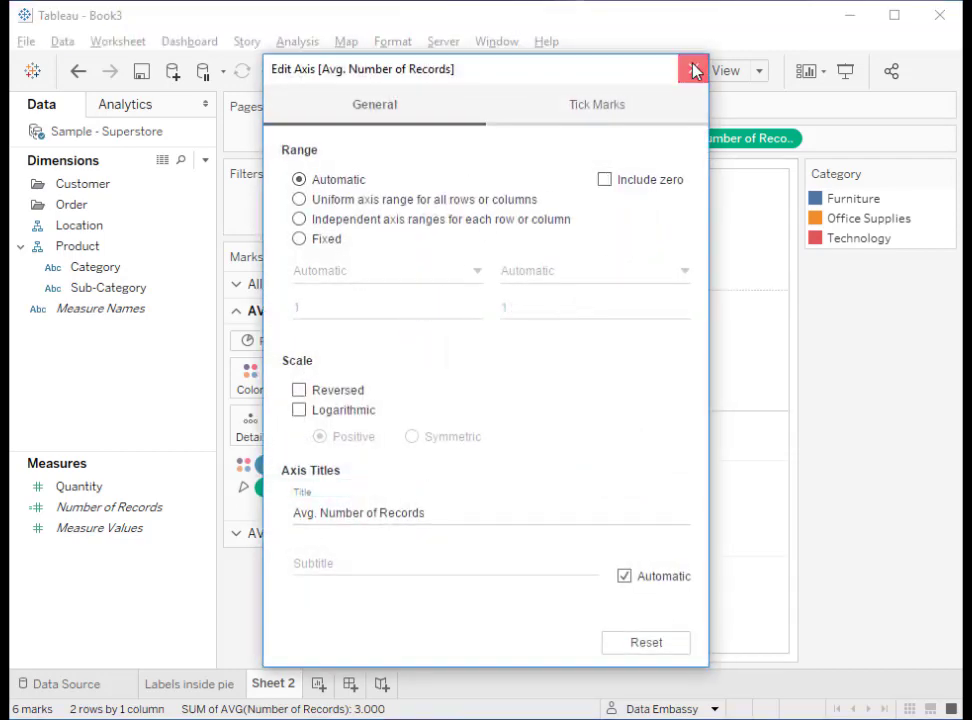
pyautogui.click(694, 69)
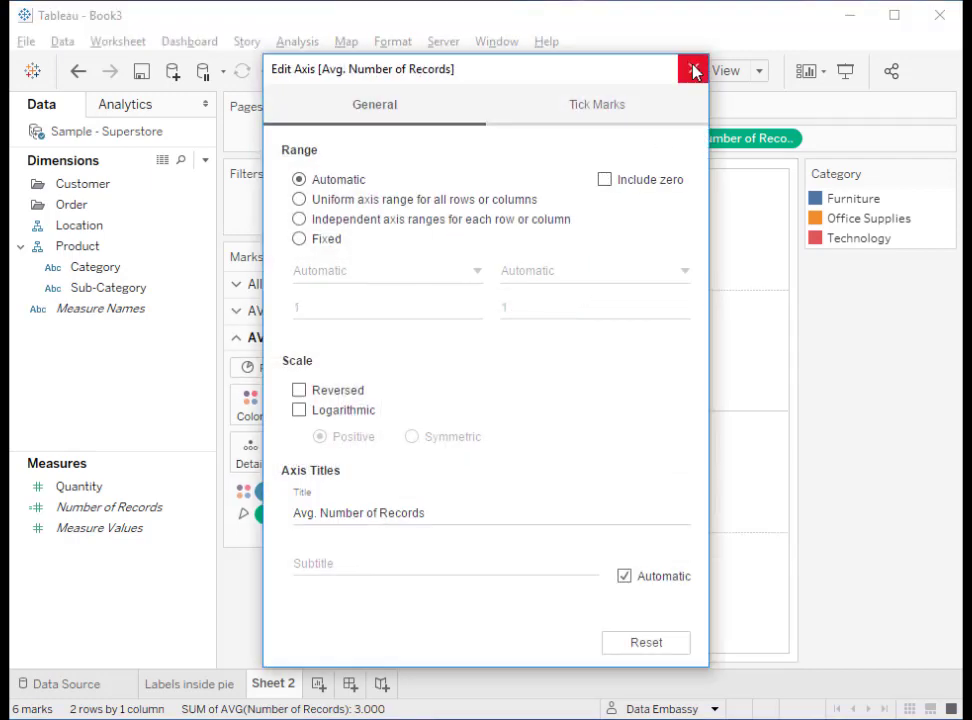
pyautogui.click(694, 70)
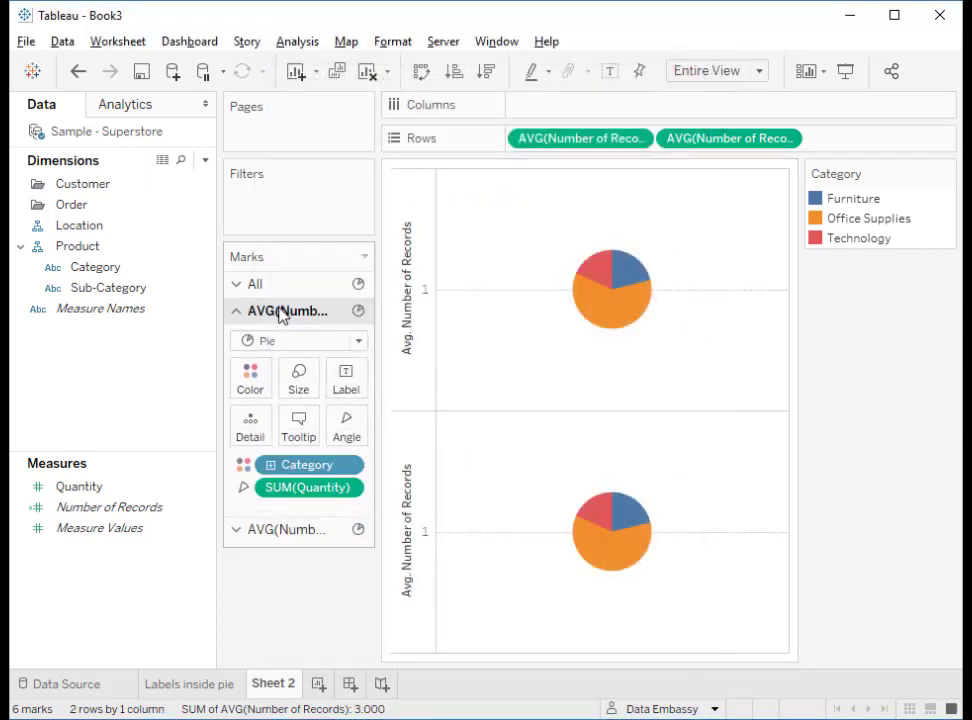
pyautogui.click(298, 377)
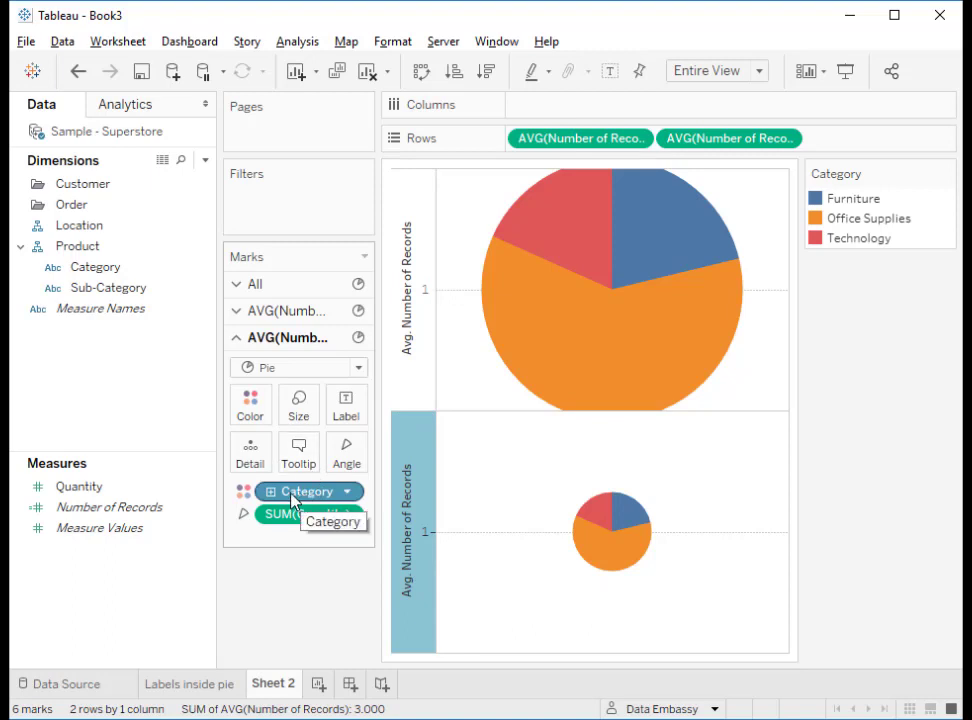
# - Label small pie slices with Category and SUM(Quantity) as Percent of Total
pyautogui.moveTo(303, 491); pyautogui.dragTo(370, 401)
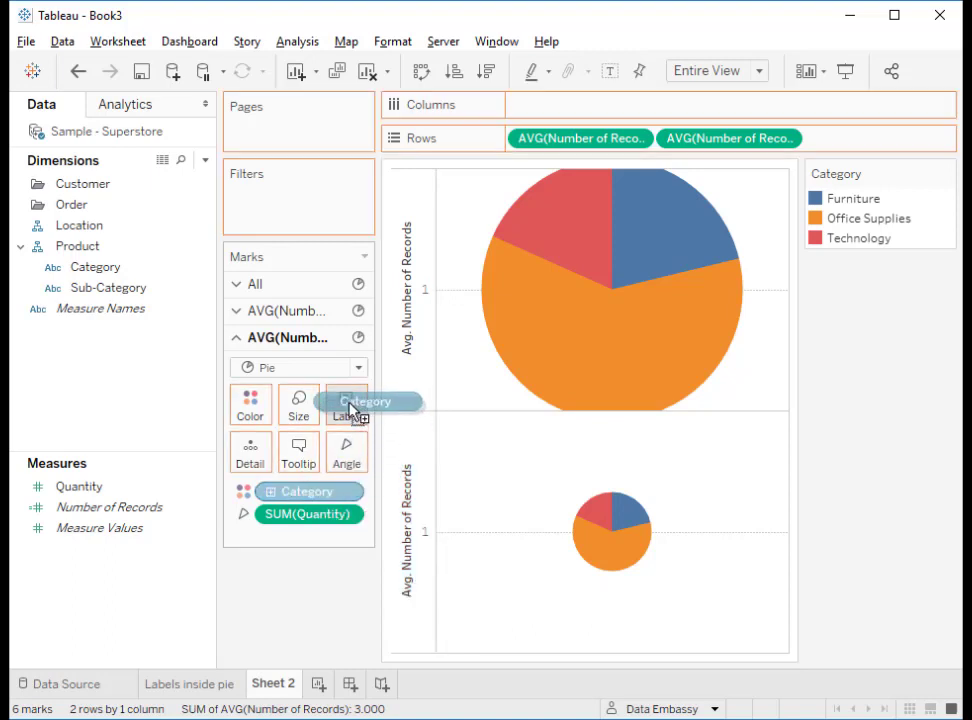
pyautogui.moveTo(370, 400); pyautogui.dragTo(347, 404)
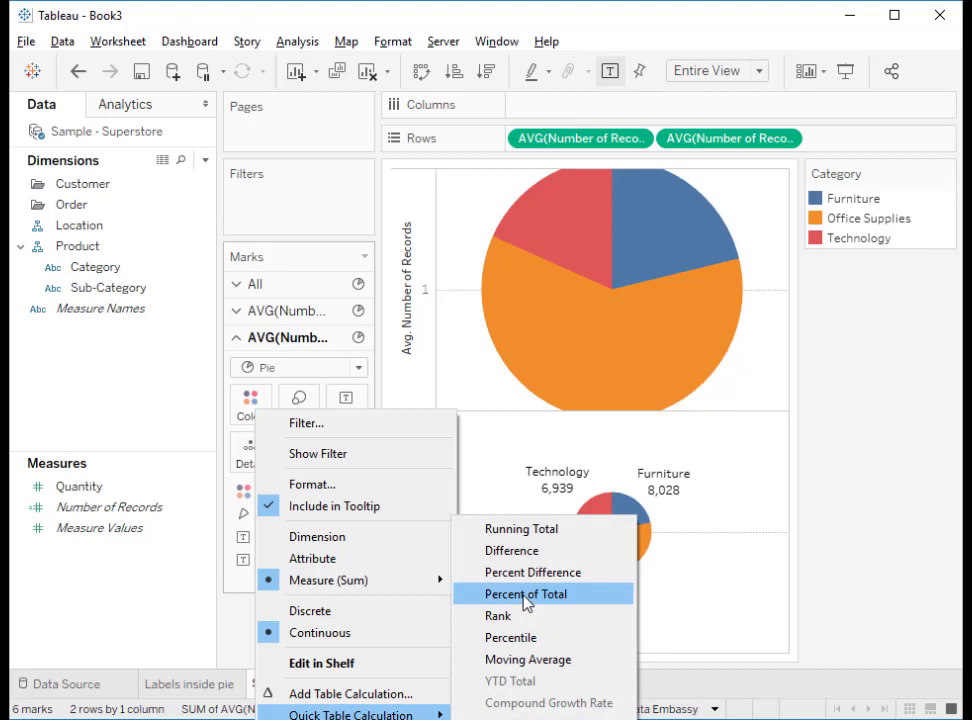
pyautogui.click(525, 593)
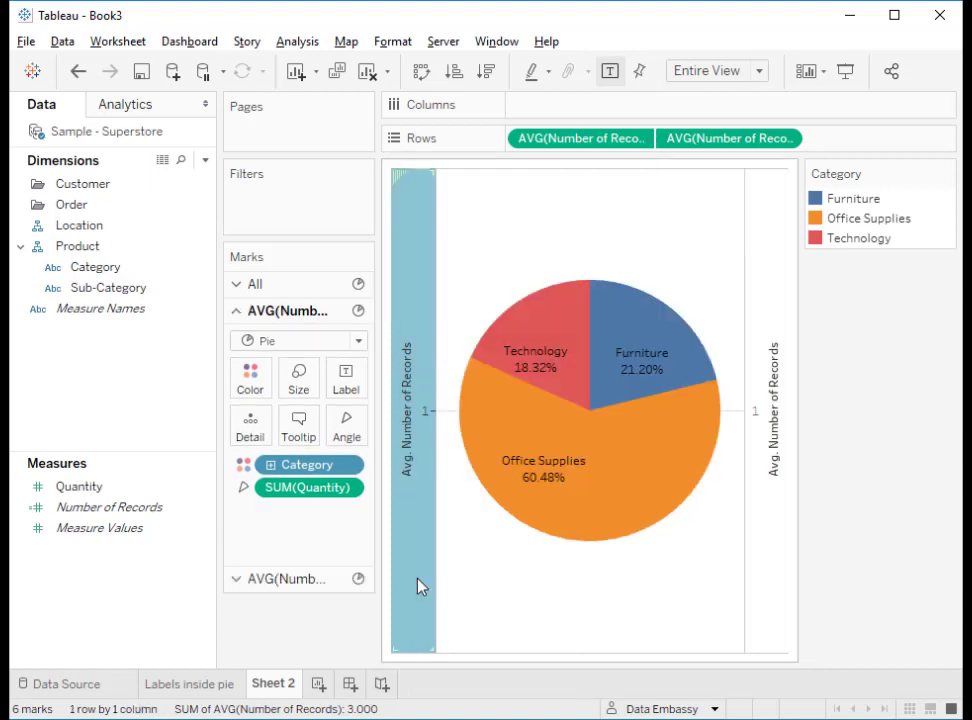
pyautogui.moveTo(698, 598)
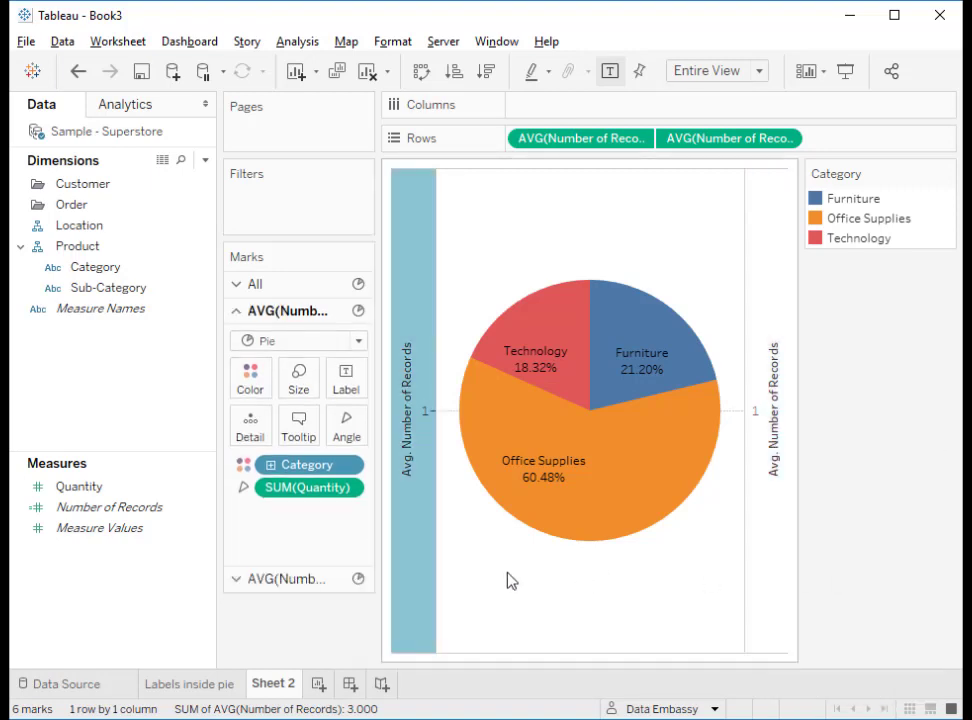
pyautogui.moveTo(701, 574)
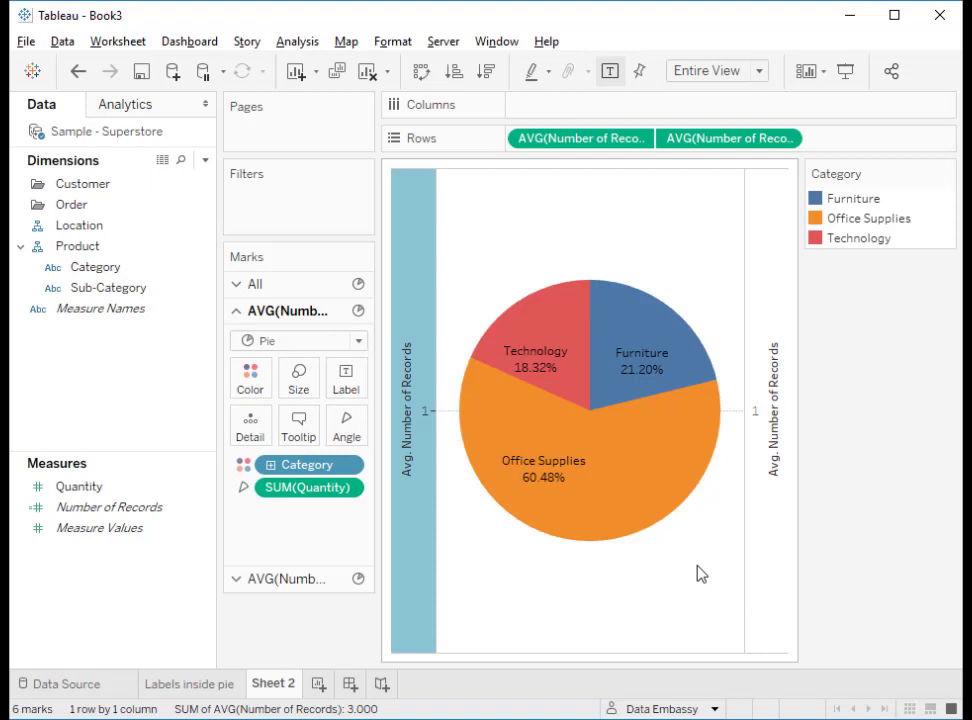
# - Hide the left average-records axis header
pyautogui.rightClick(408, 410)
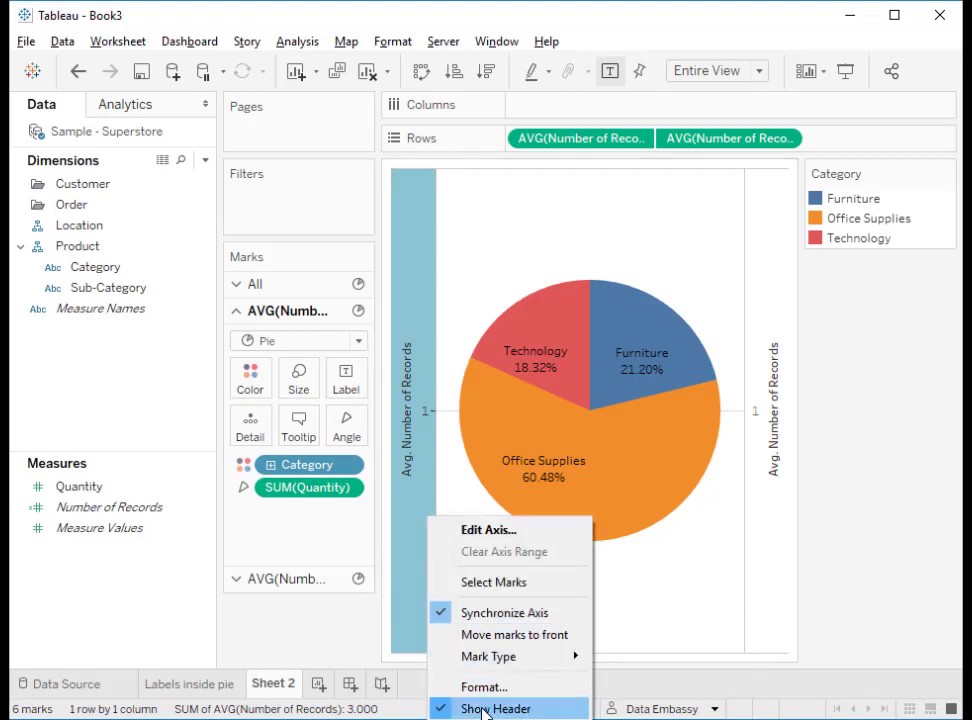
pyautogui.click(496, 708)
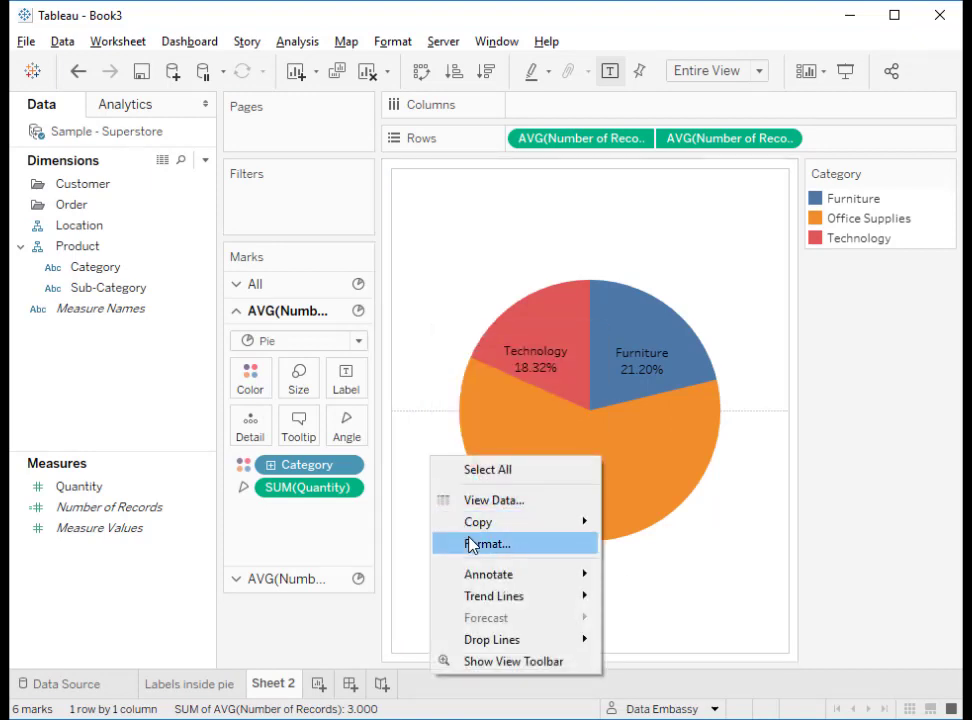
# - Set Zero Lines to None in the sheet's Format Lines settings
pyautogui.click(489, 543)
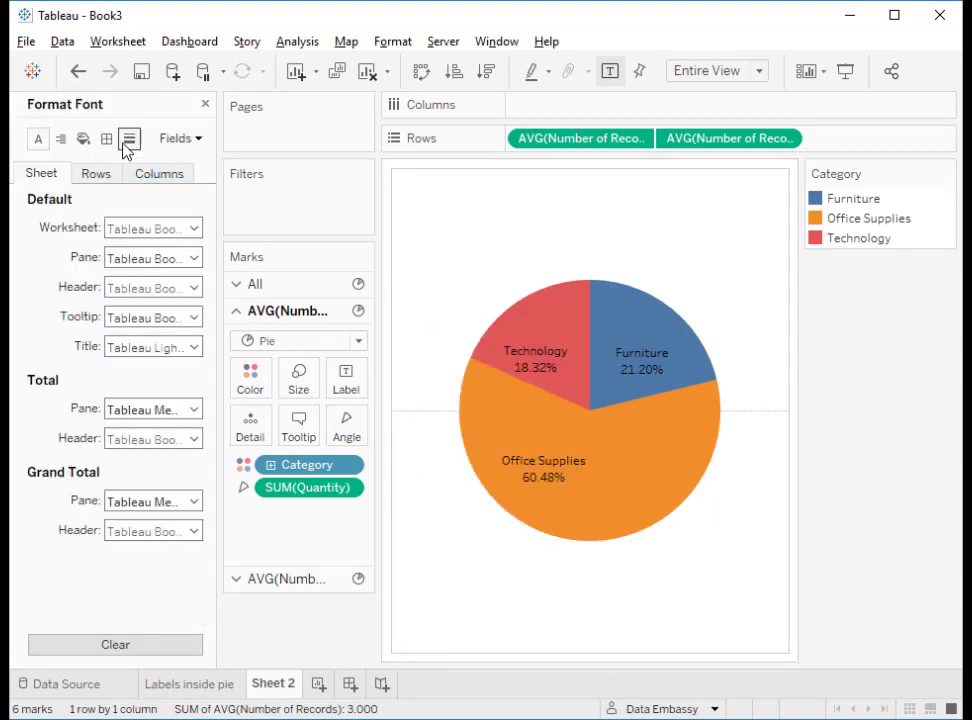
pyautogui.click(129, 138)
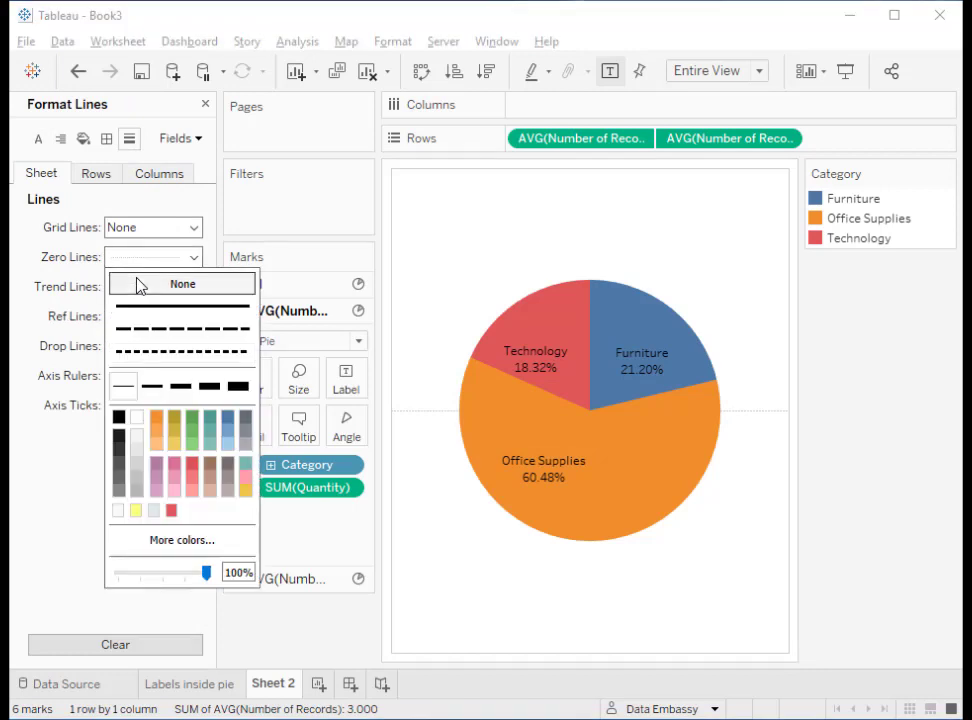
pyautogui.click(107, 138)
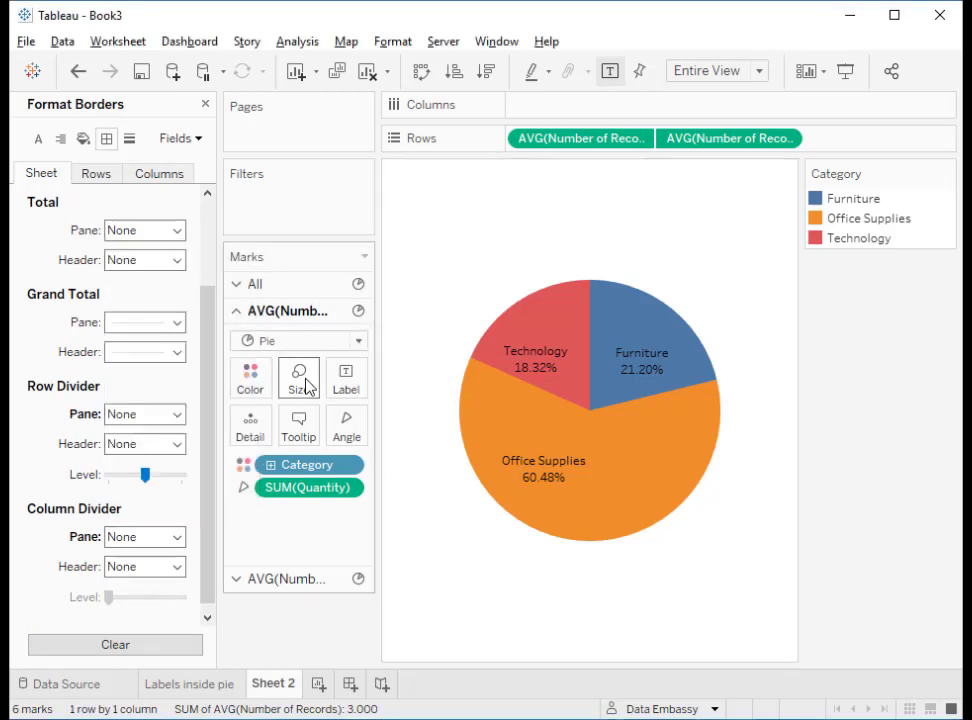
# - Resize the outer pie and move the Office Supplies label lower within its slice
pyautogui.click(298, 378)
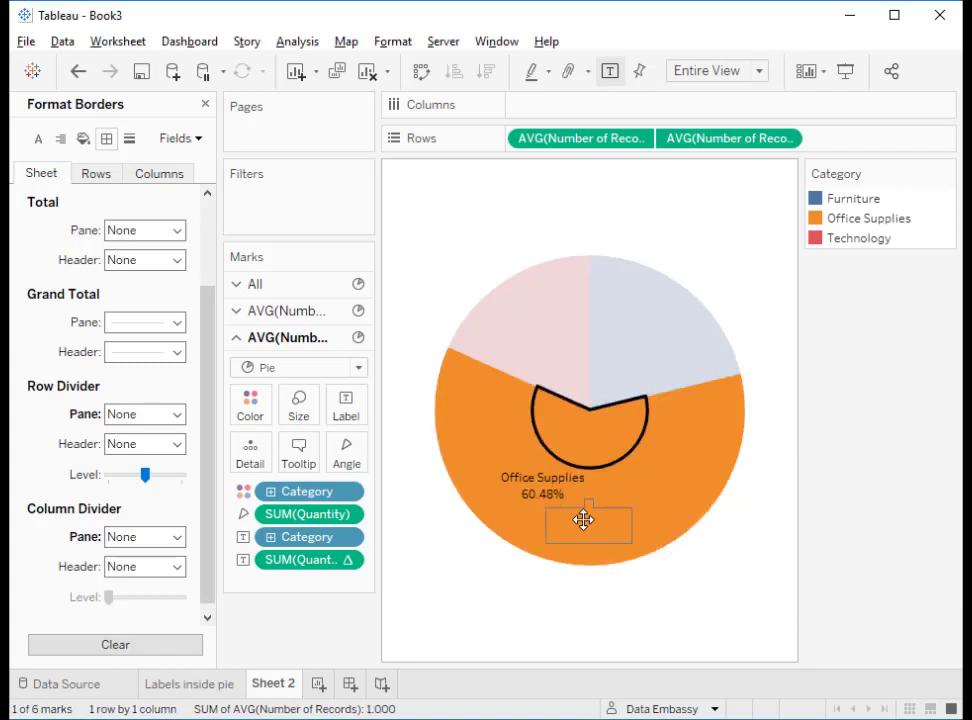
pyautogui.click(585, 520)
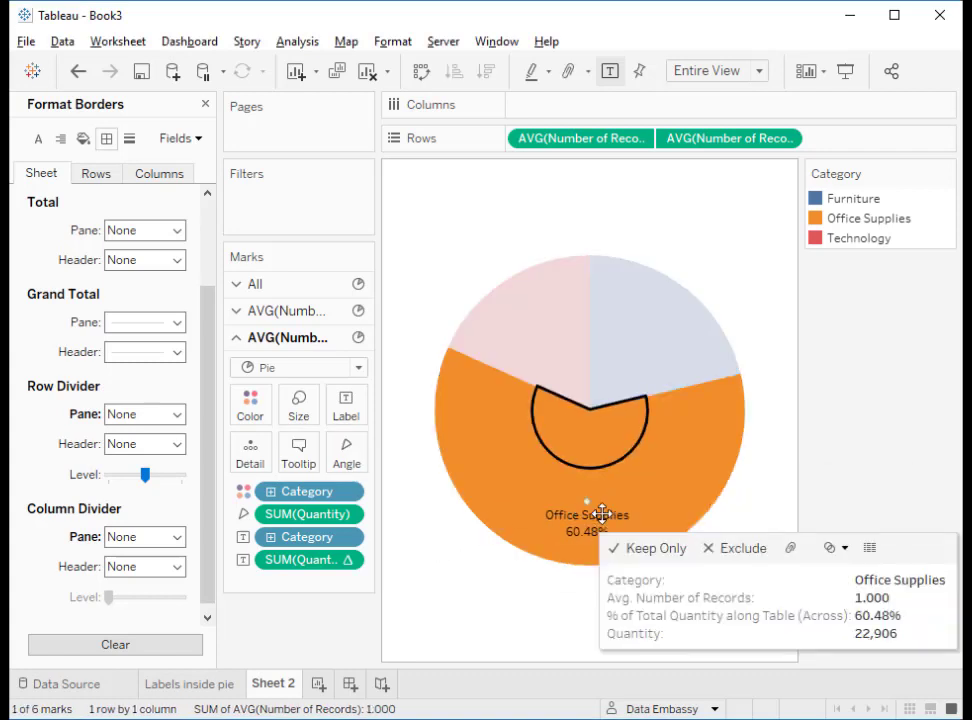